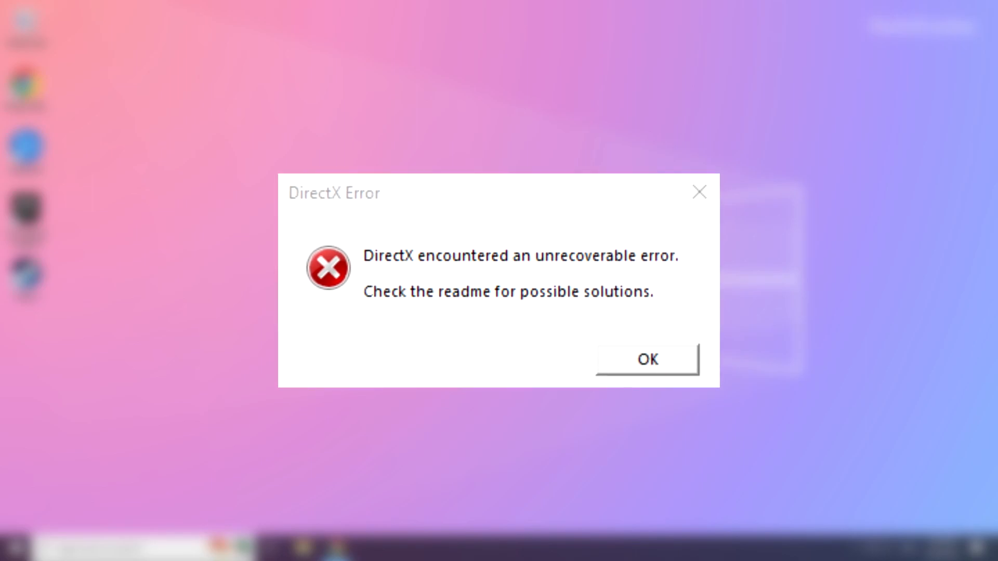
- Dismiss the DirectX unrecoverable error message to clear the desktop
{"action": "left_click", "coordinate": [647, 359]}
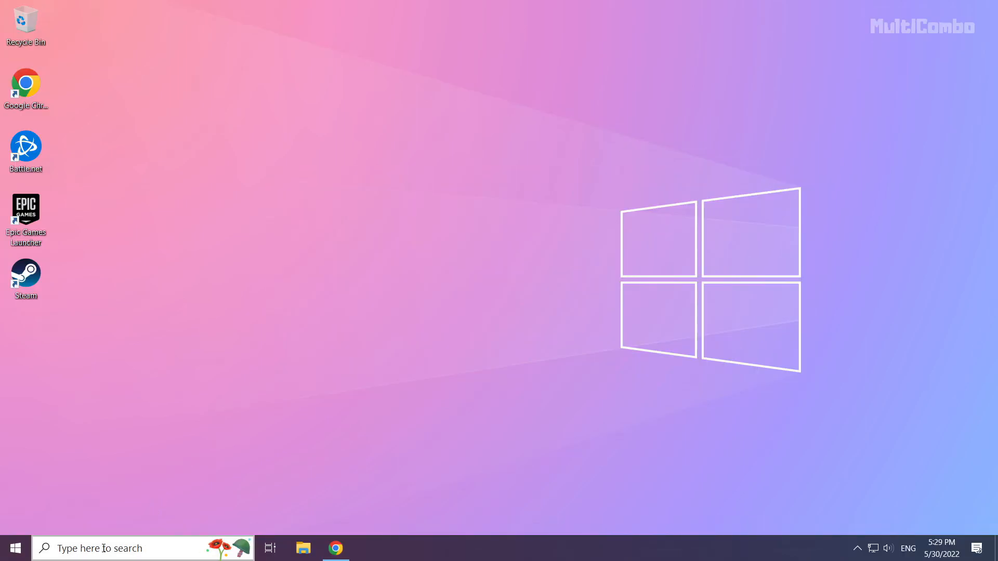
- Search Windows for "device manager" so Device Manager is the best match
{"action": "left_click", "coordinate": [127, 548]}
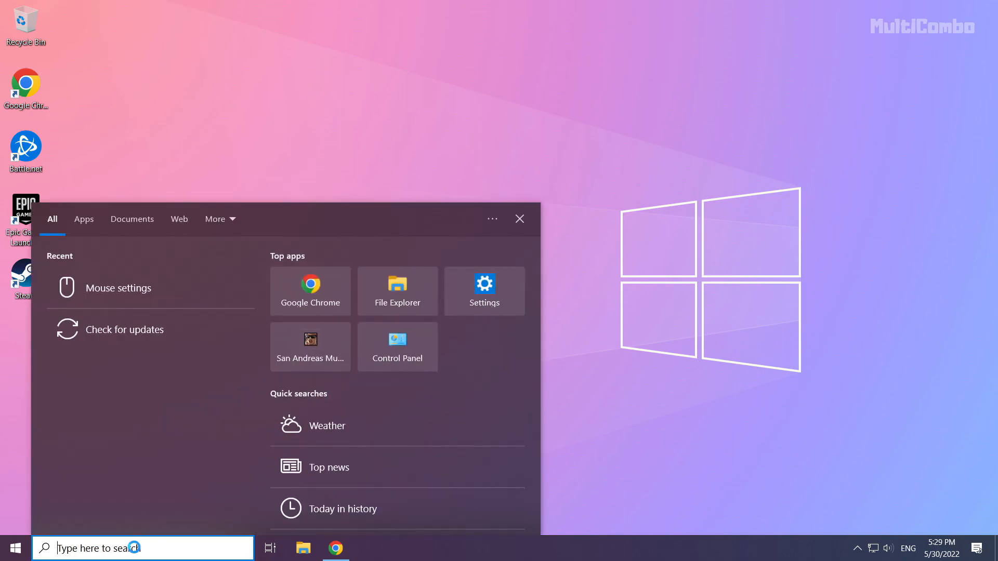
{"action": "type", "text": "device"}
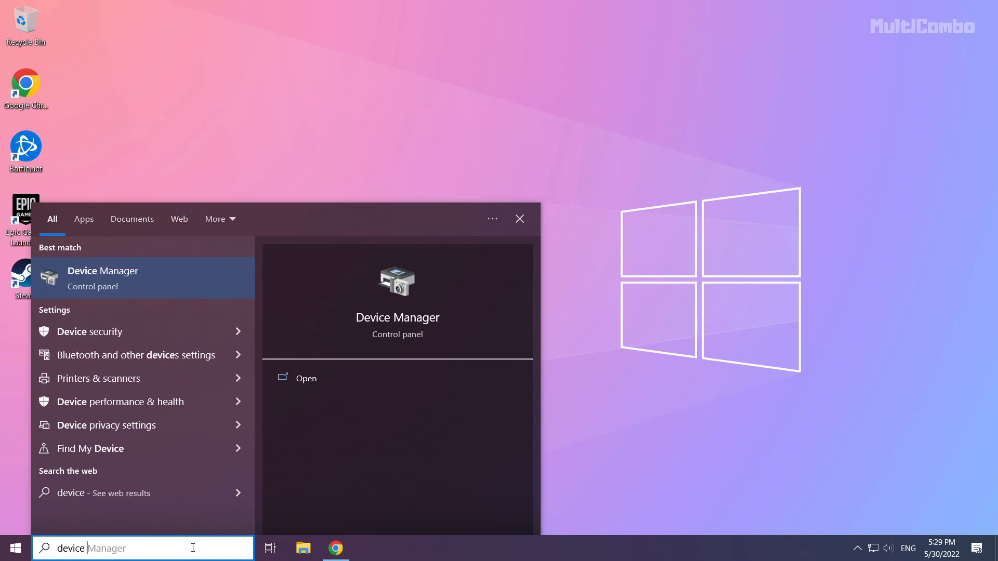
{"action": "type", "text": "manager"}
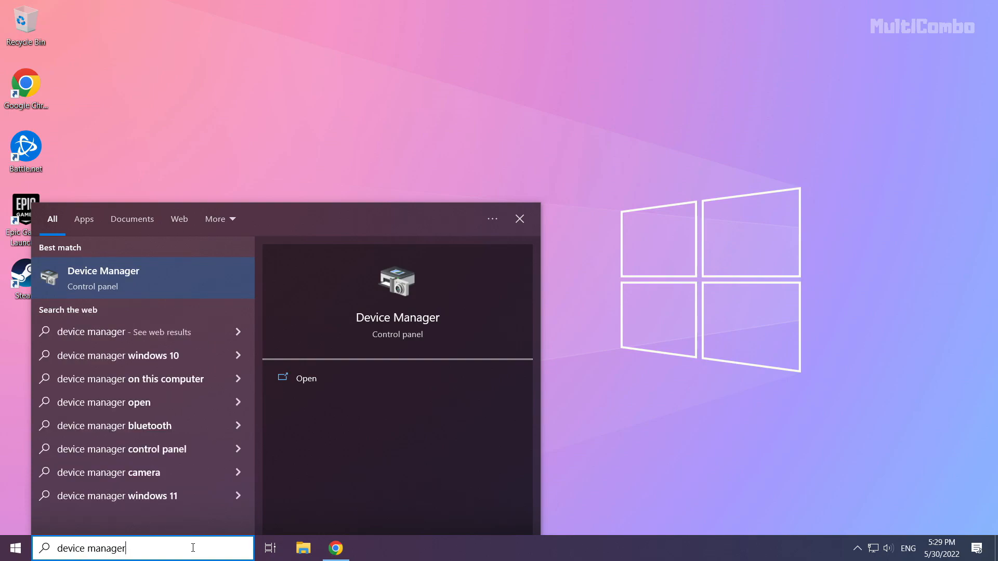
{"action": "mouse_move", "coordinate": [87, 293]}
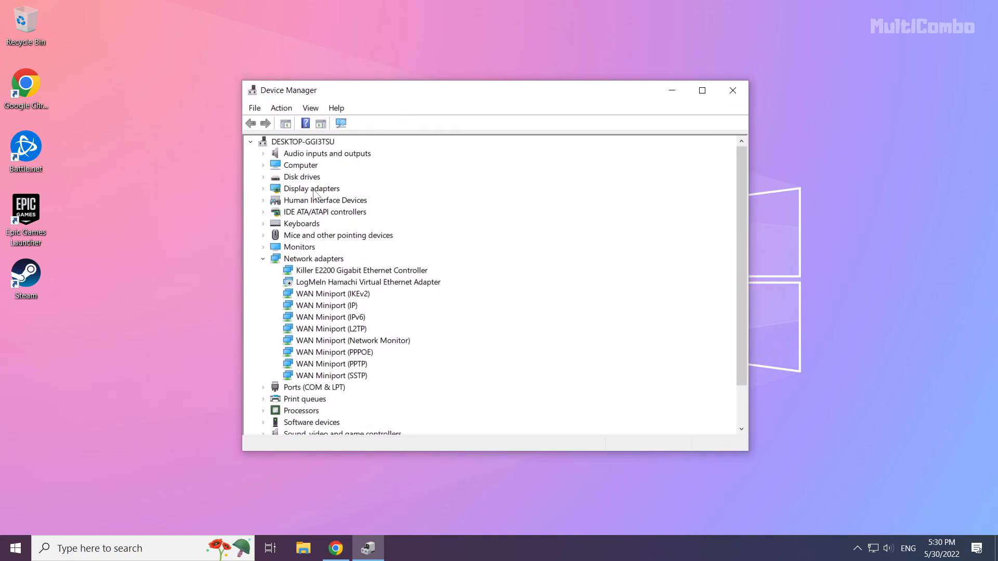
- Expand Display adapters and select the NVIDIA GeForce GTX 1050 Ti card
{"action": "left_click", "coordinate": [311, 188]}
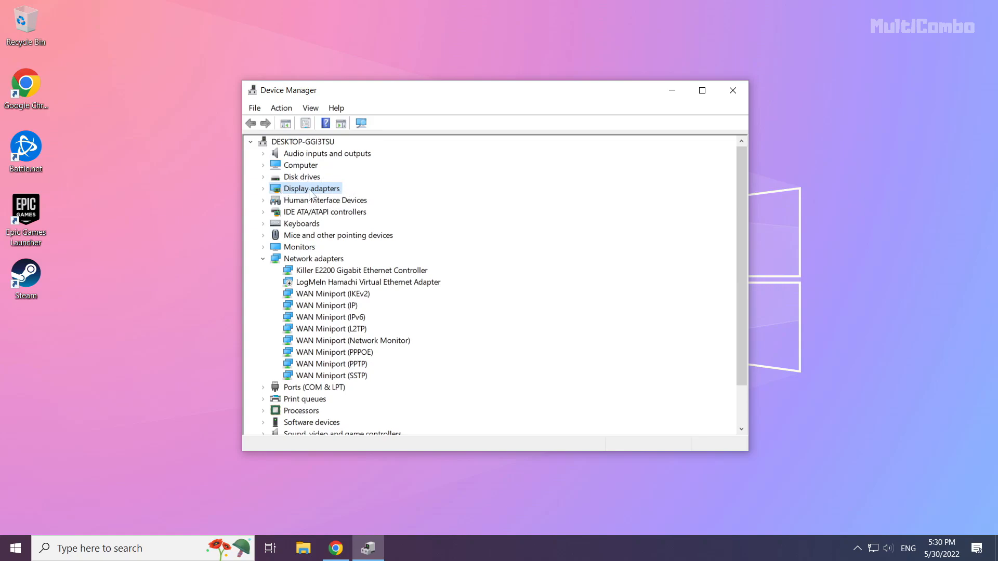
{"action": "left_click", "coordinate": [263, 188]}
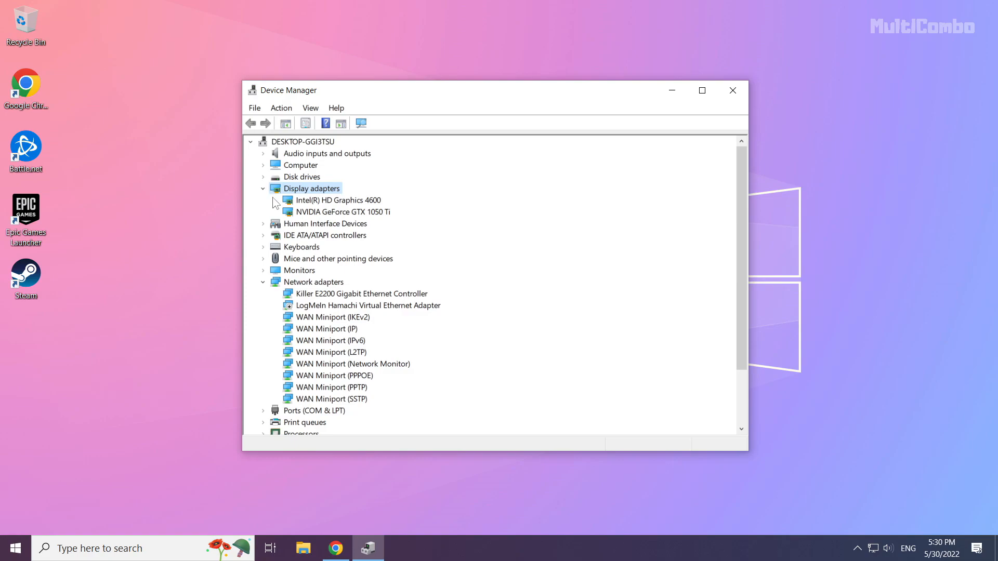
{"action": "left_click", "coordinate": [338, 199]}
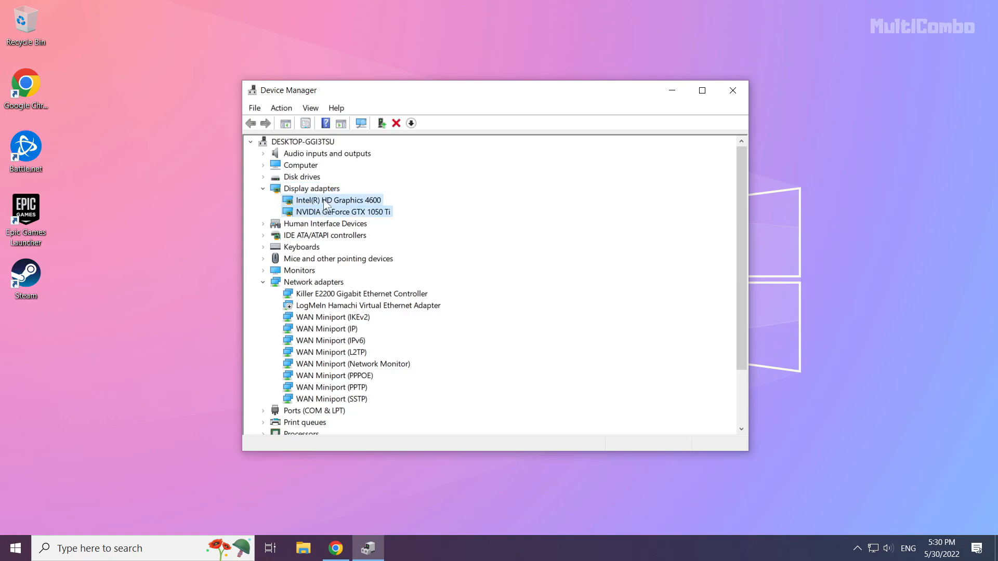
{"action": "left_click", "coordinate": [337, 211]}
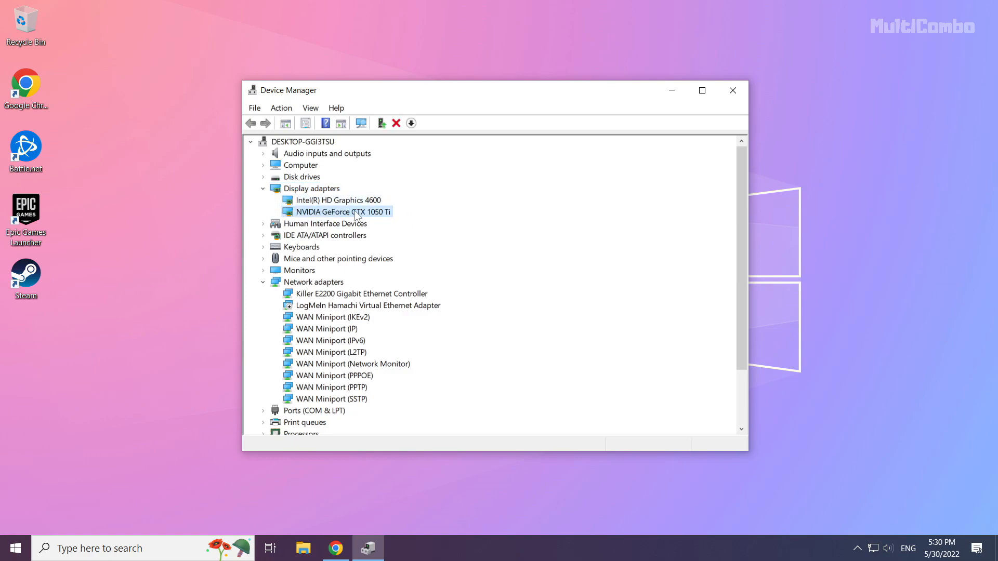
- Search automatically for a newer NVIDIA GeForce GTX 1050 Ti driver; best driver already installed
{"action": "right_click", "coordinate": [336, 211]}
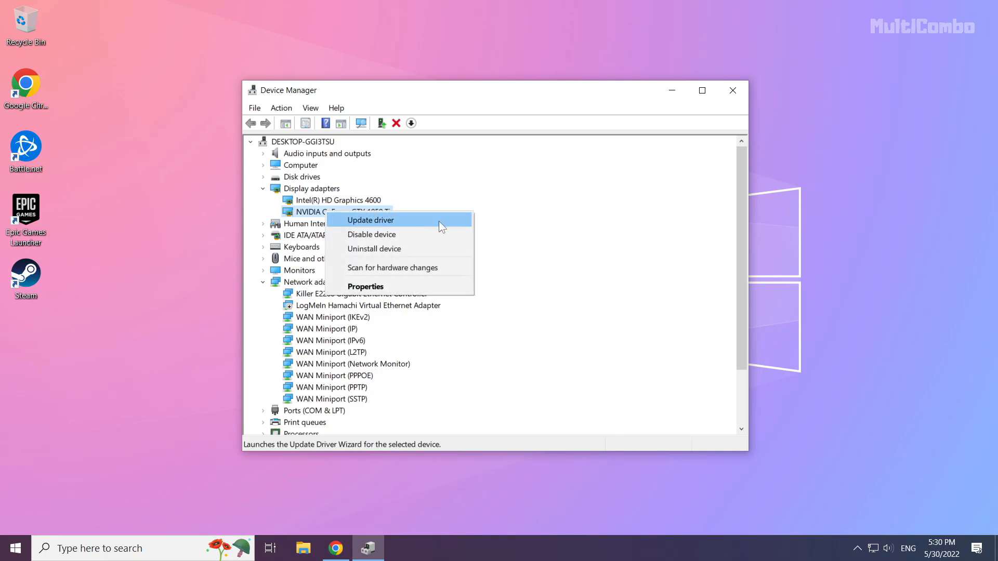
{"action": "mouse_move", "coordinate": [388, 227]}
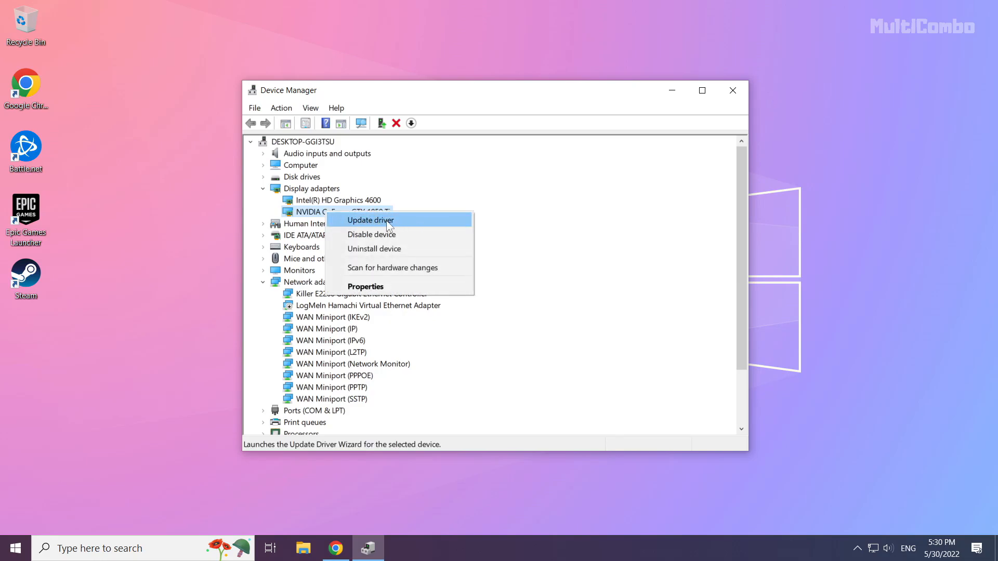
{"action": "left_click", "coordinate": [370, 219]}
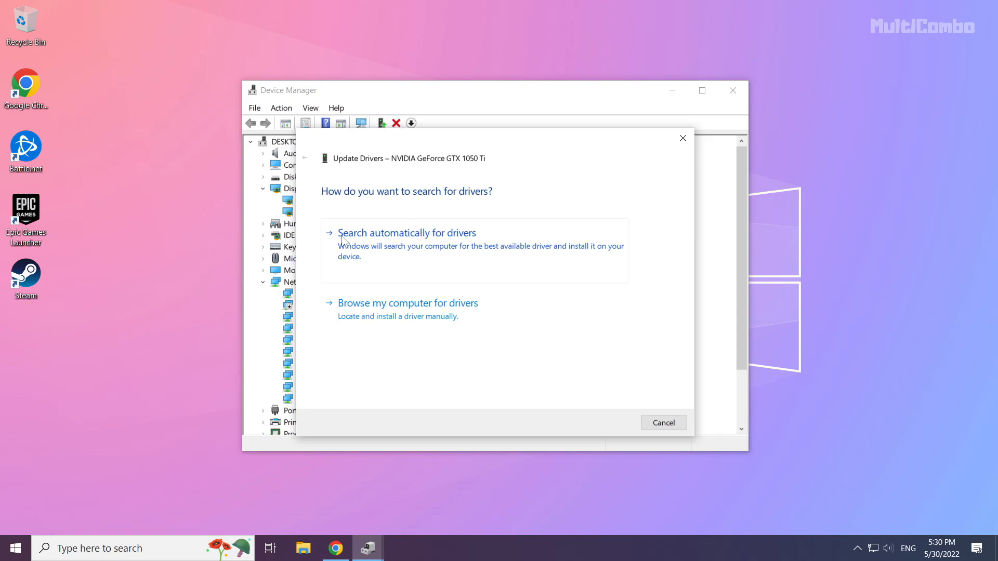
{"action": "mouse_move", "coordinate": [359, 257]}
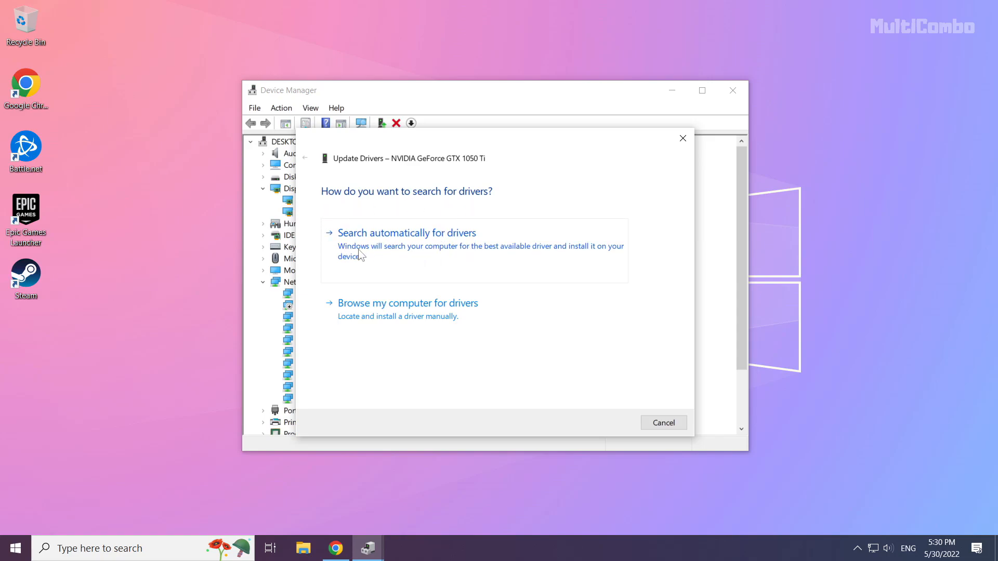
{"action": "mouse_move", "coordinate": [449, 265]}
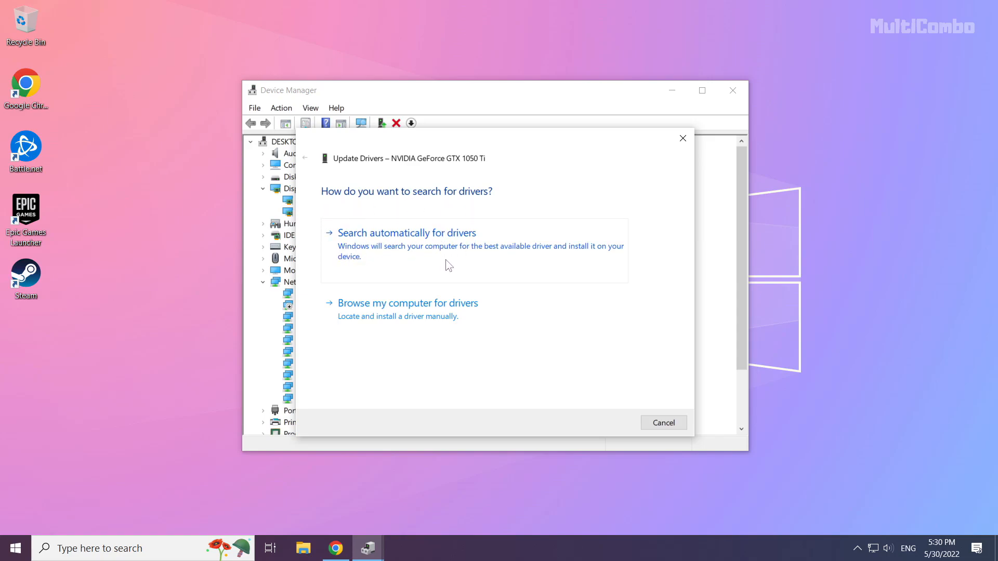
{"action": "left_click", "coordinate": [407, 231]}
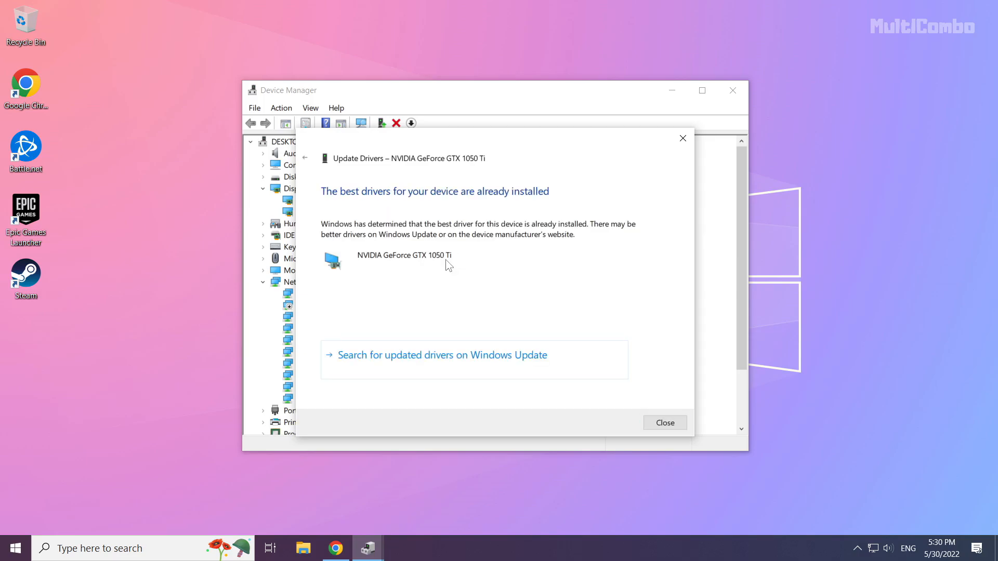
{"action": "mouse_move", "coordinate": [360, 239]}
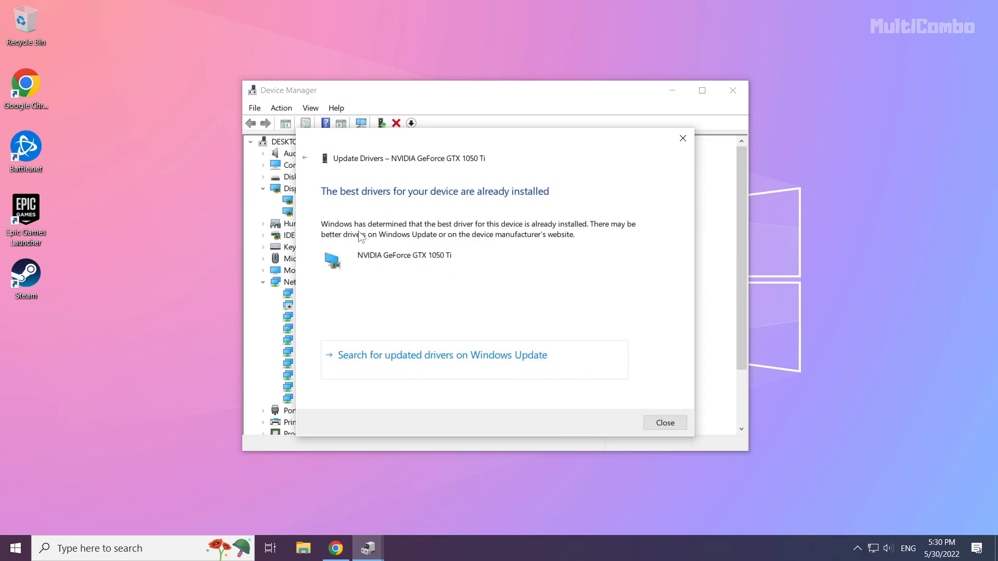
{"action": "mouse_move", "coordinate": [664, 423]}
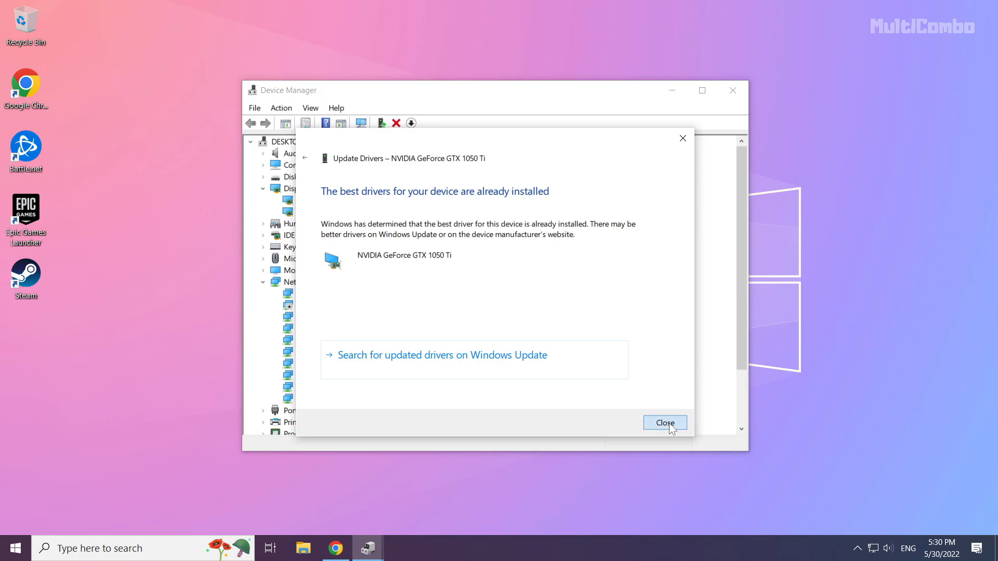
{"action": "left_click", "coordinate": [664, 423]}
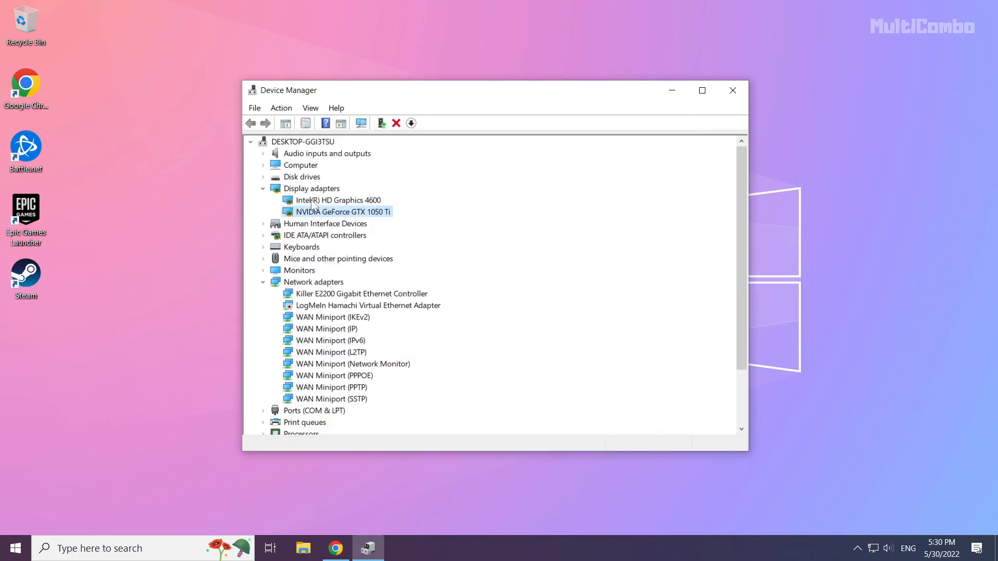
- Search automatically for a newer Intel HD Graphics 4600 driver; best driver already installed
{"action": "left_click", "coordinate": [337, 199]}
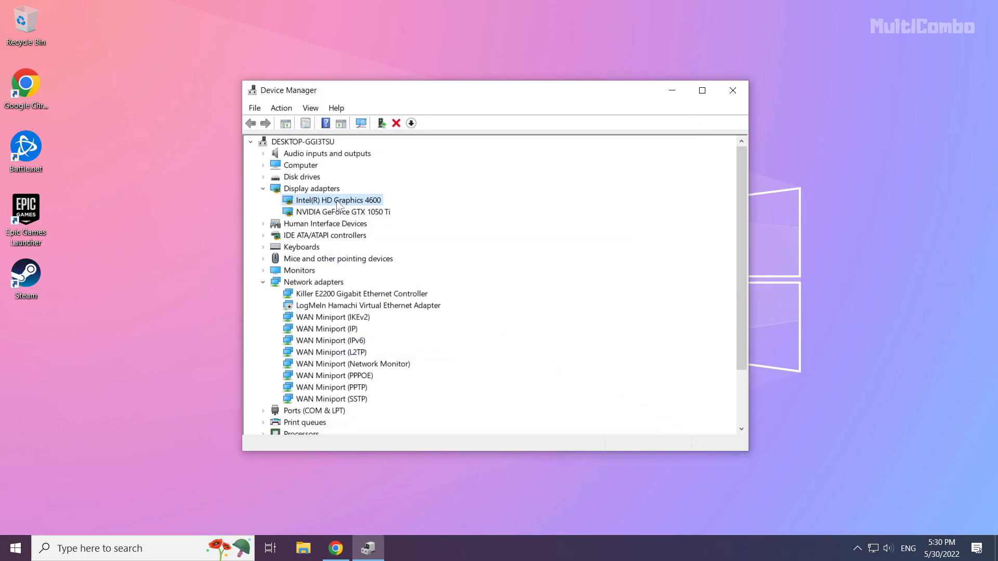
{"action": "right_click", "coordinate": [337, 199]}
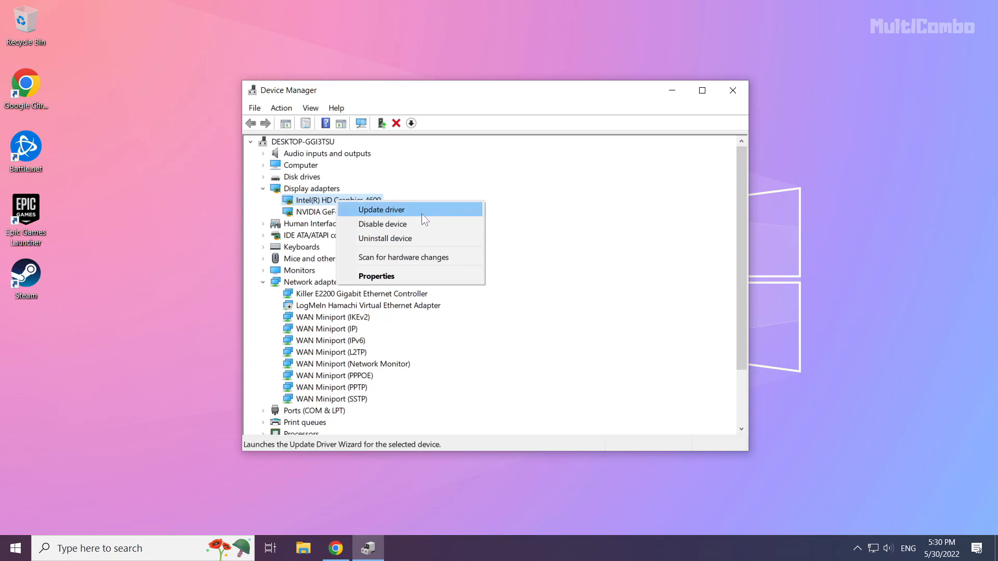
{"action": "left_click", "coordinate": [381, 209]}
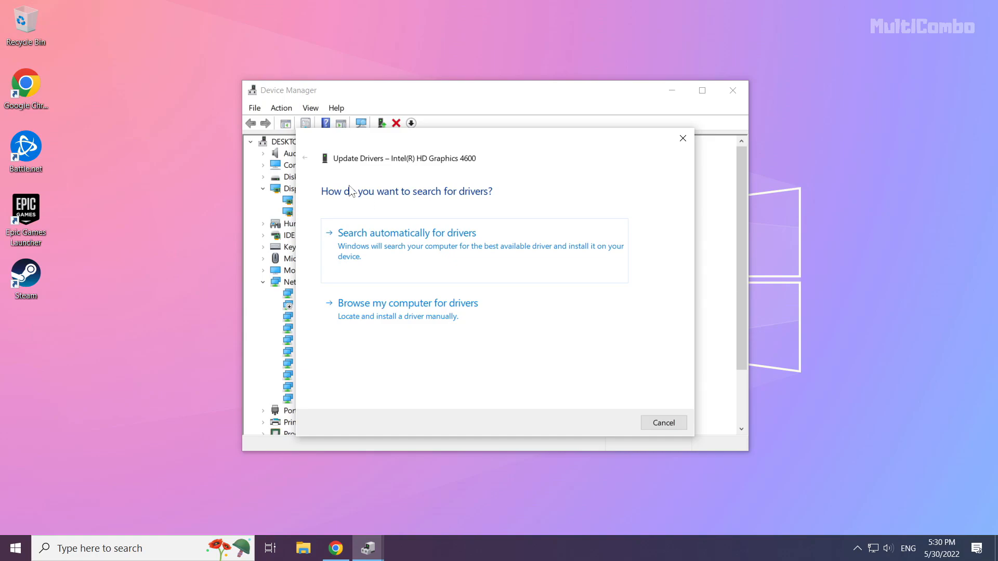
{"action": "mouse_move", "coordinate": [411, 264]}
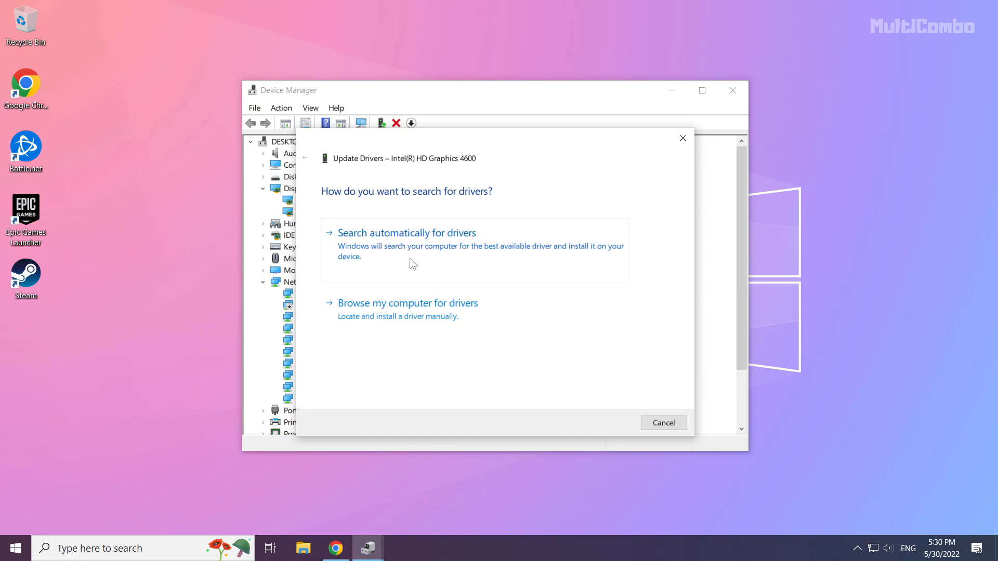
{"action": "left_click", "coordinate": [406, 232]}
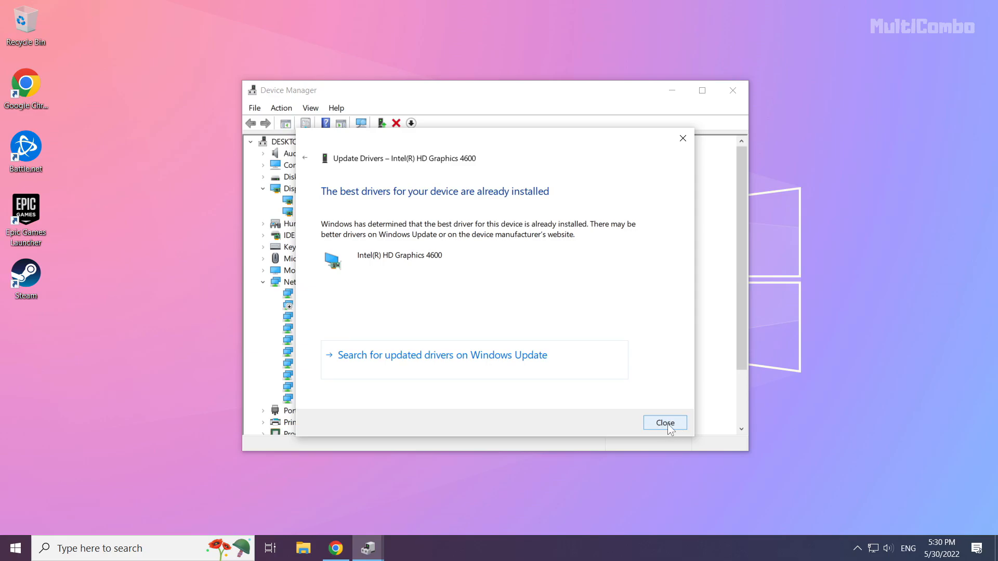
{"action": "left_click", "coordinate": [664, 423]}
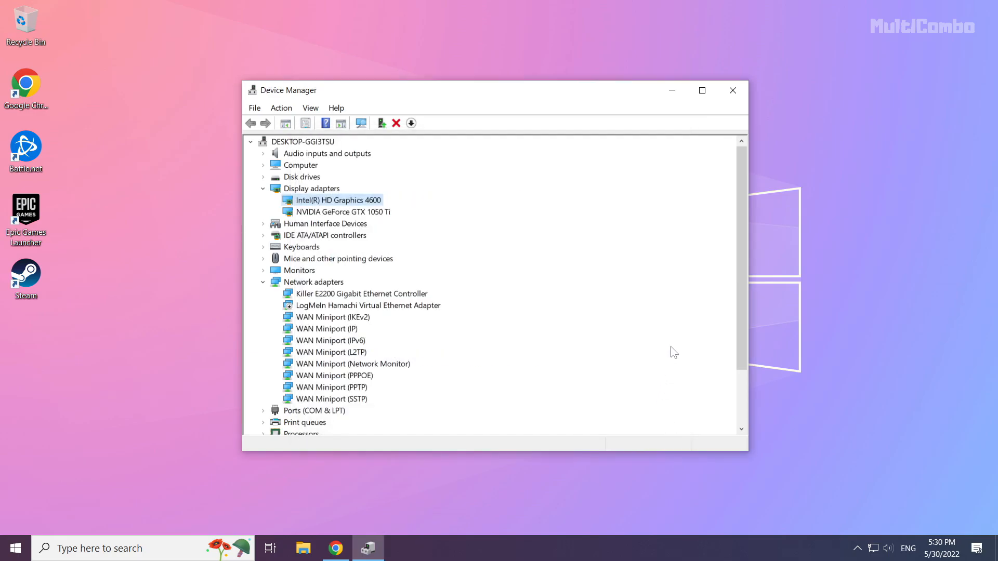
{"action": "mouse_move", "coordinate": [732, 89]}
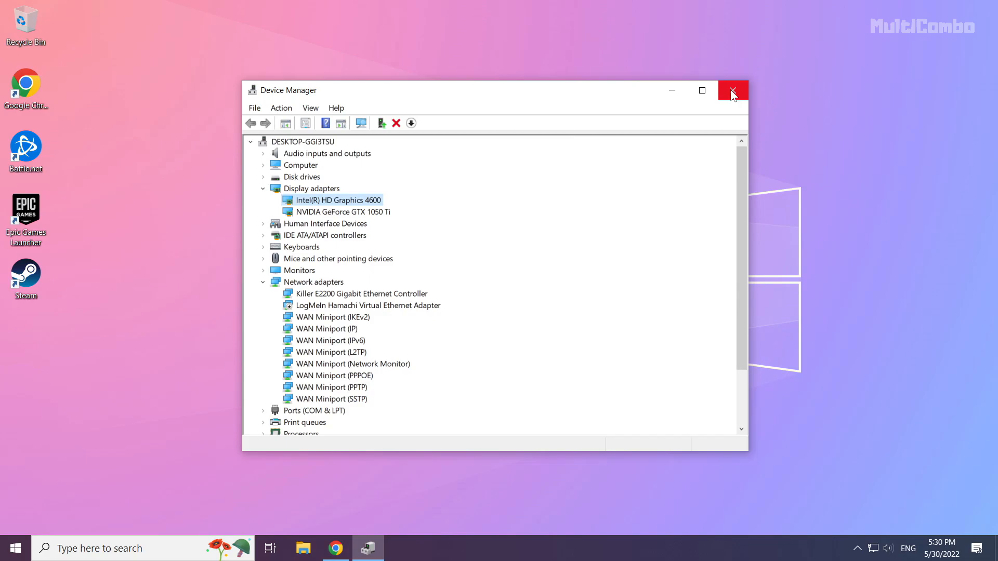
- Close Device Manager and search Windows for "update" to find Check for updates
{"action": "left_click", "coordinate": [732, 89]}
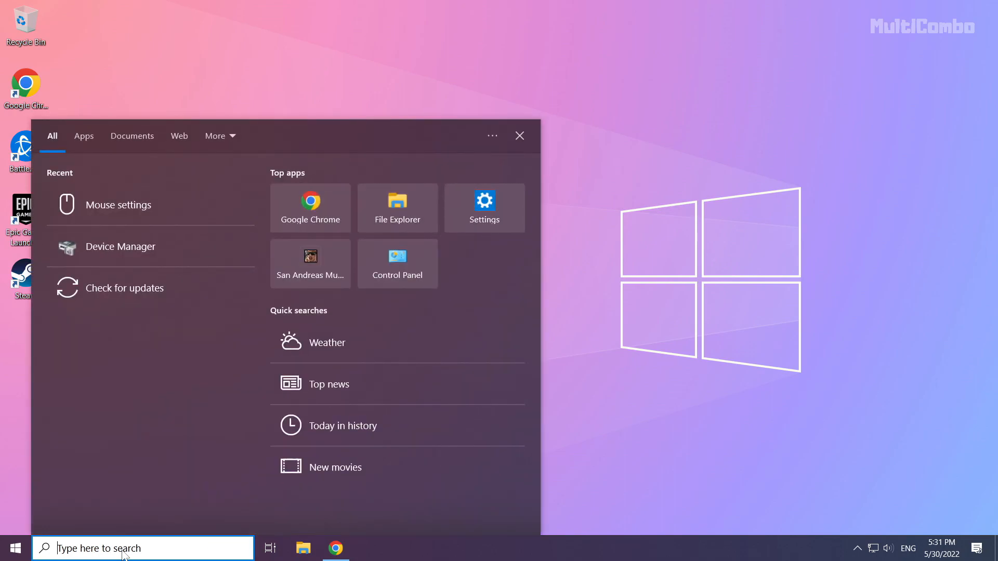
{"action": "type", "text": "update"}
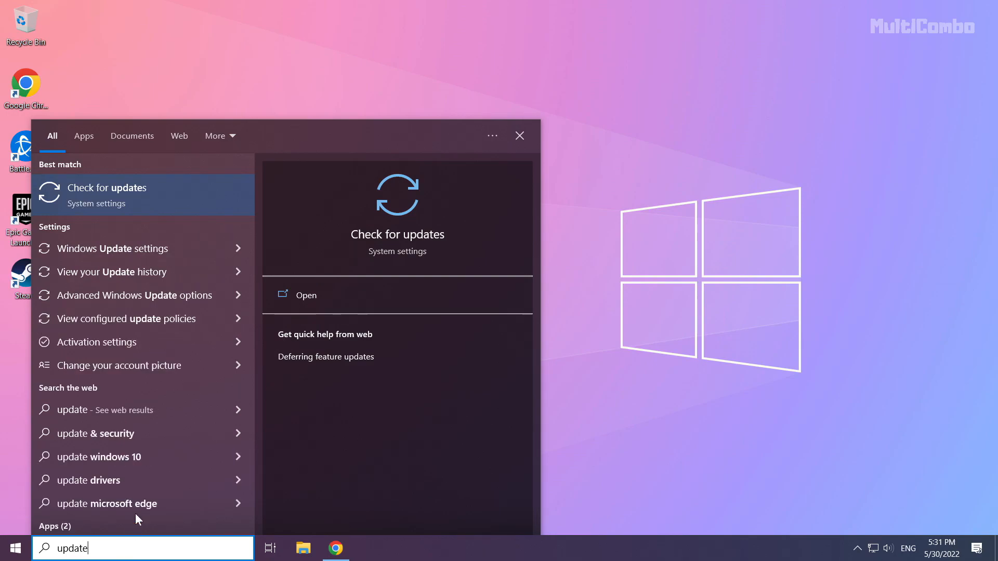
{"action": "mouse_move", "coordinate": [97, 187]}
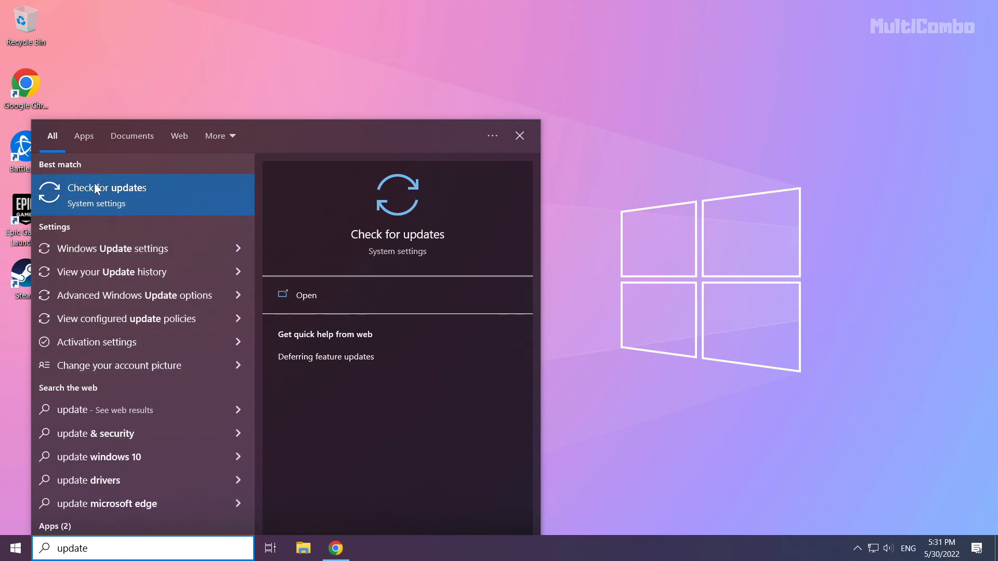
{"action": "mouse_move", "coordinate": [138, 200]}
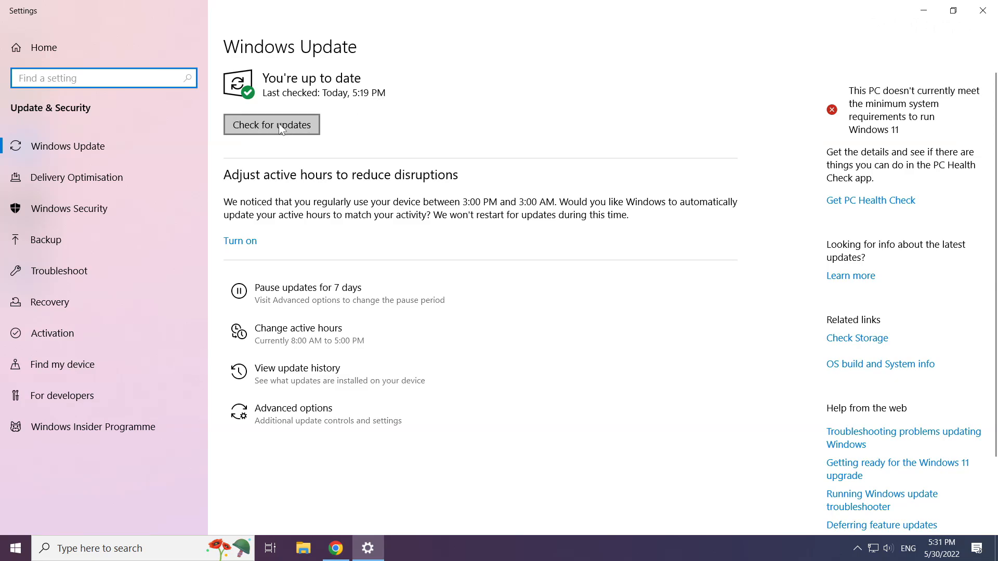
- Run a Windows Update check, which reports the PC up to date as of 5:31 PM
{"action": "left_click", "coordinate": [272, 124]}
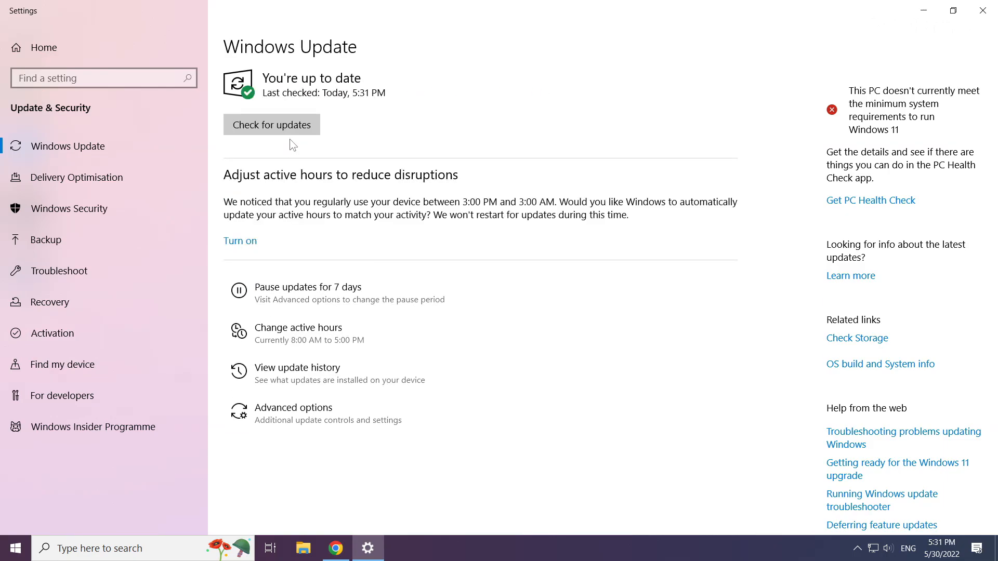
{"action": "mouse_move", "coordinate": [583, 118]}
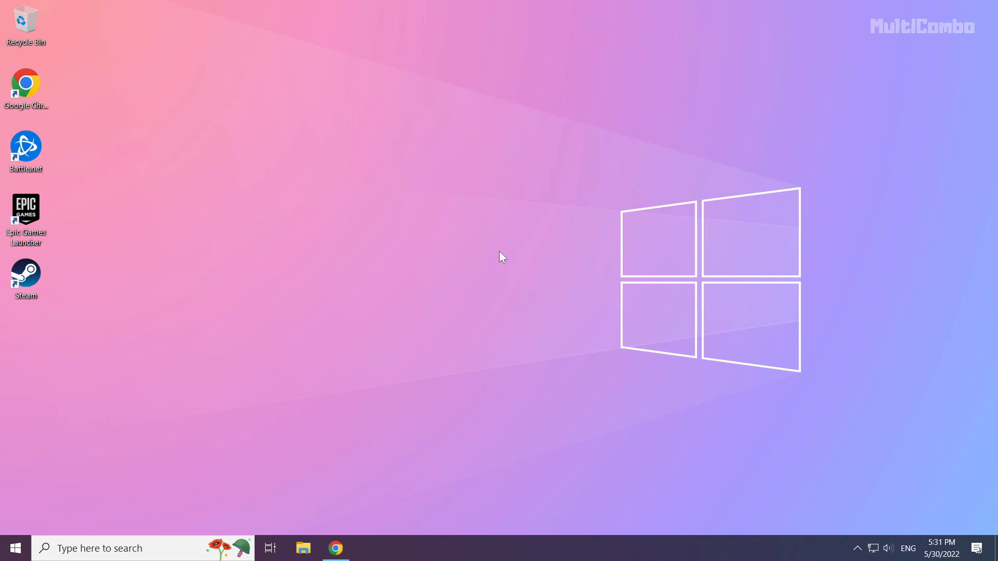
{"action": "mouse_move", "coordinate": [359, 506]}
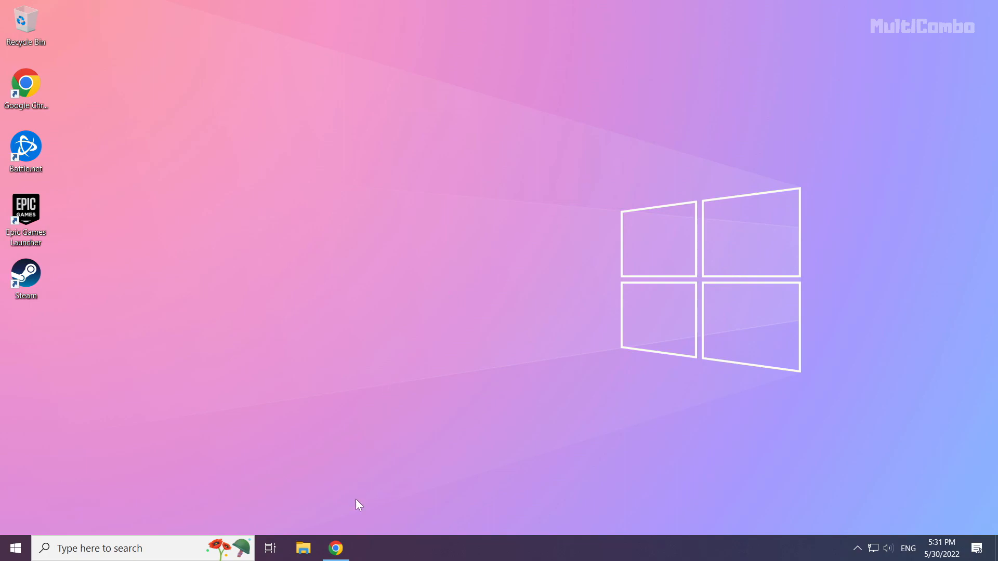
{"action": "mouse_move", "coordinate": [335, 548]}
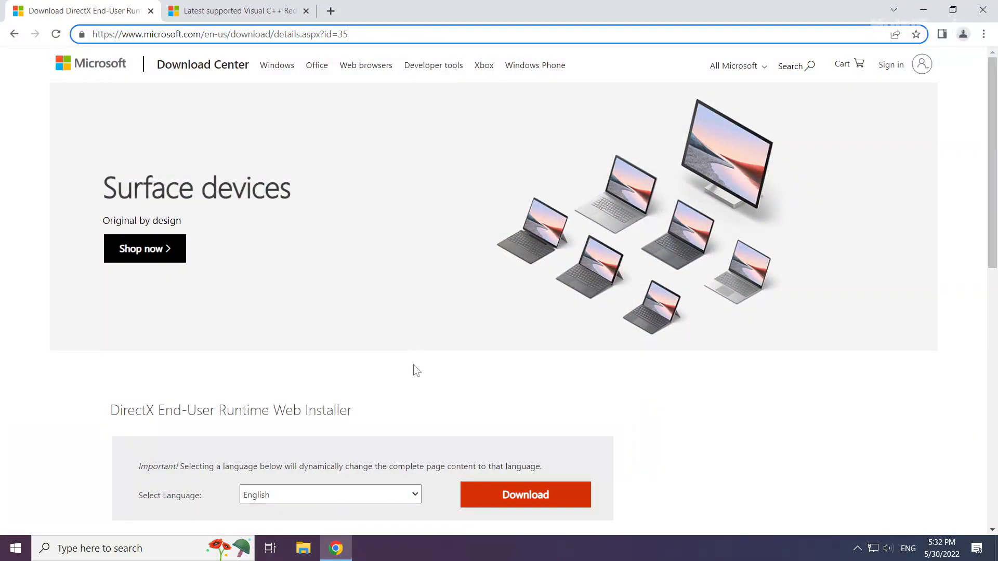
- Download the DirectX End-User Runtime Web Installer and run dxwebsetup.exe
{"action": "scroll", "scroll_direction": "down", "scroll_amount": 3}
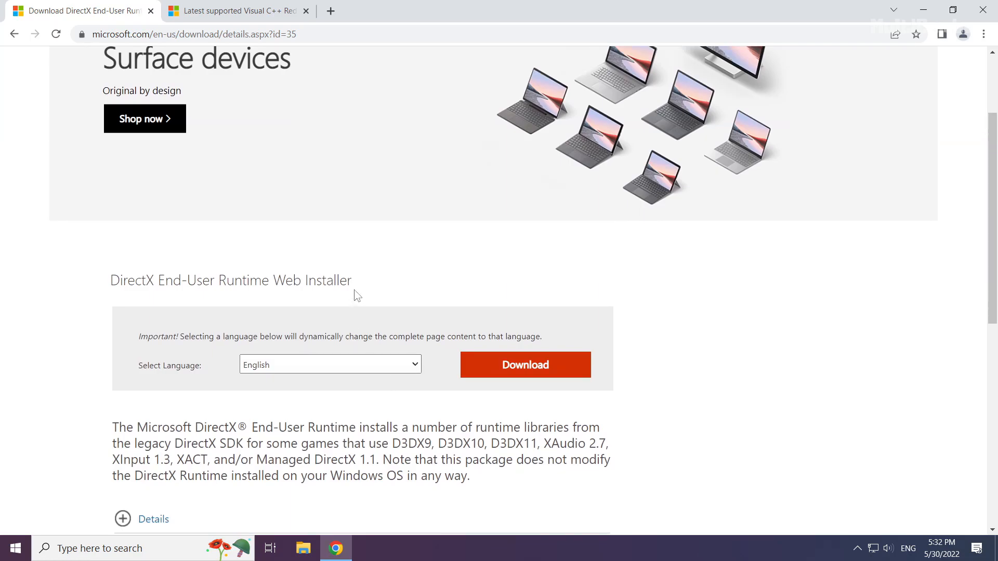
{"action": "mouse_move", "coordinate": [152, 364]}
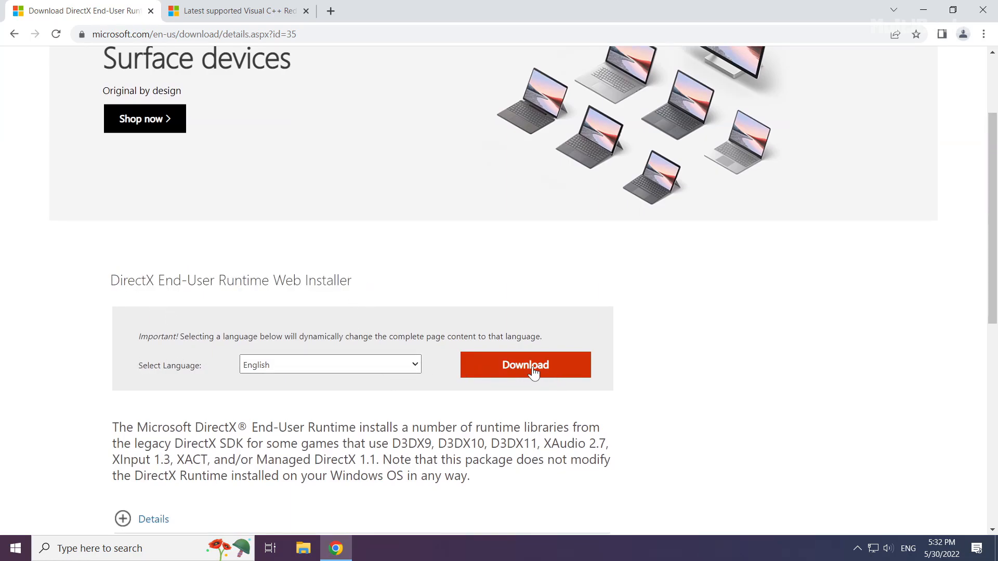
{"action": "left_click", "coordinate": [524, 365]}
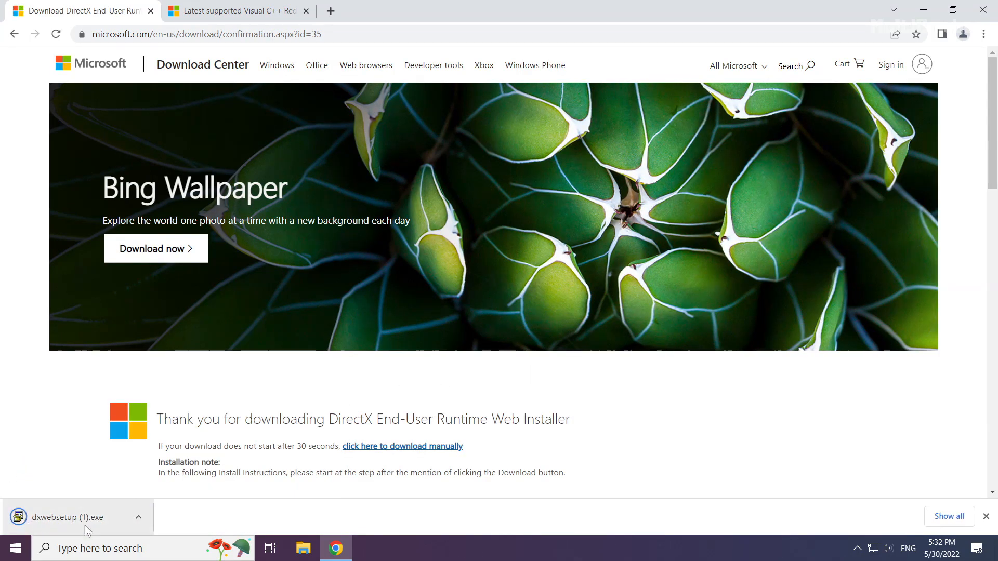
{"action": "left_click", "coordinate": [70, 516]}
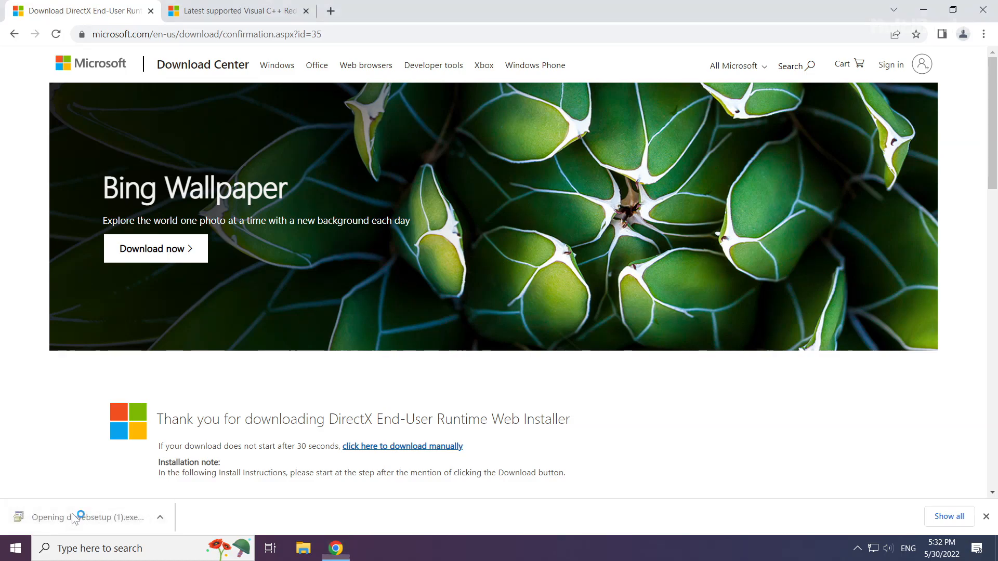
{"action": "left_click", "coordinate": [81, 516]}
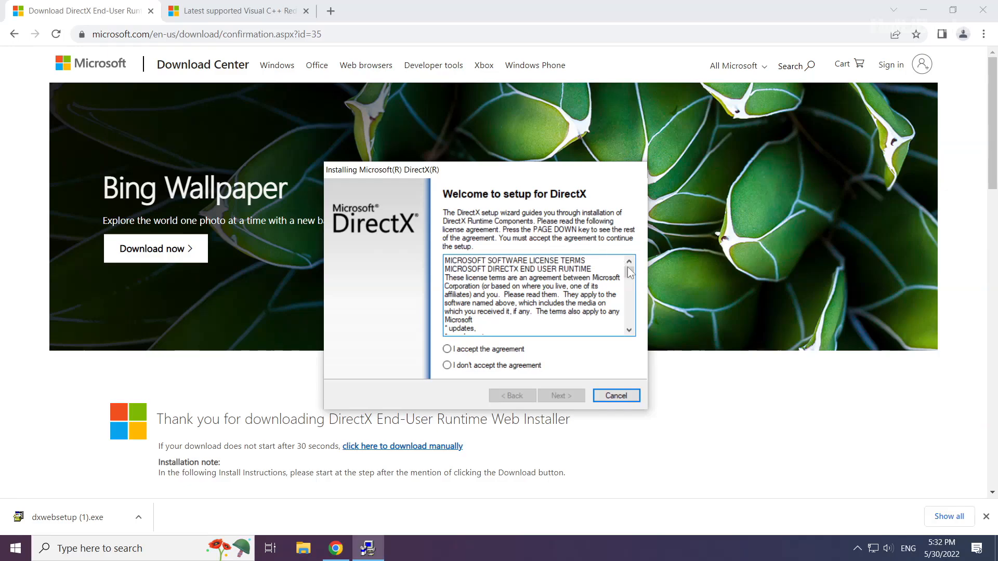
- Accept the DirectX license, uncheck the Bing Bar and finish the runtime setup
{"action": "left_click", "coordinate": [628, 331]}
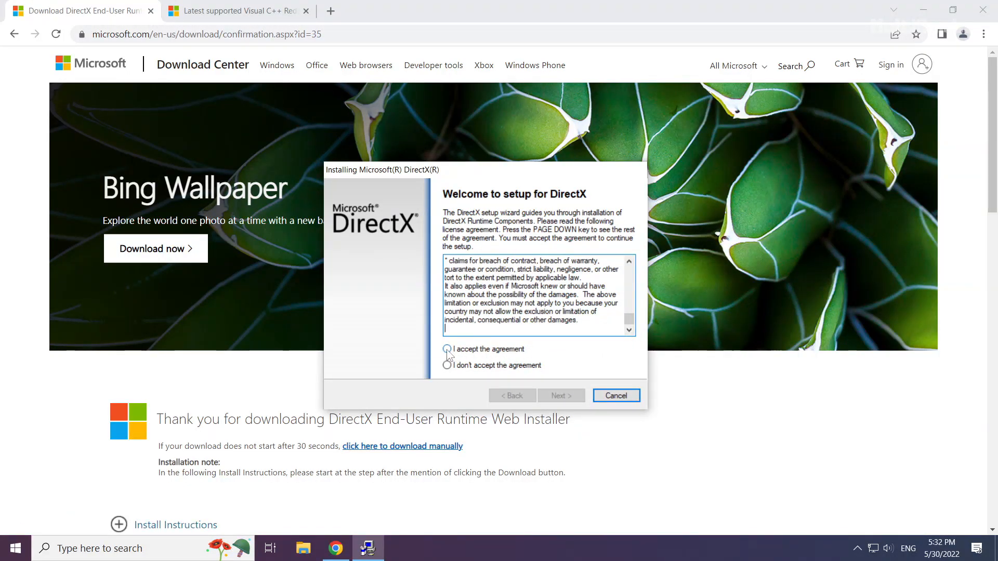
{"action": "left_click", "coordinate": [447, 349]}
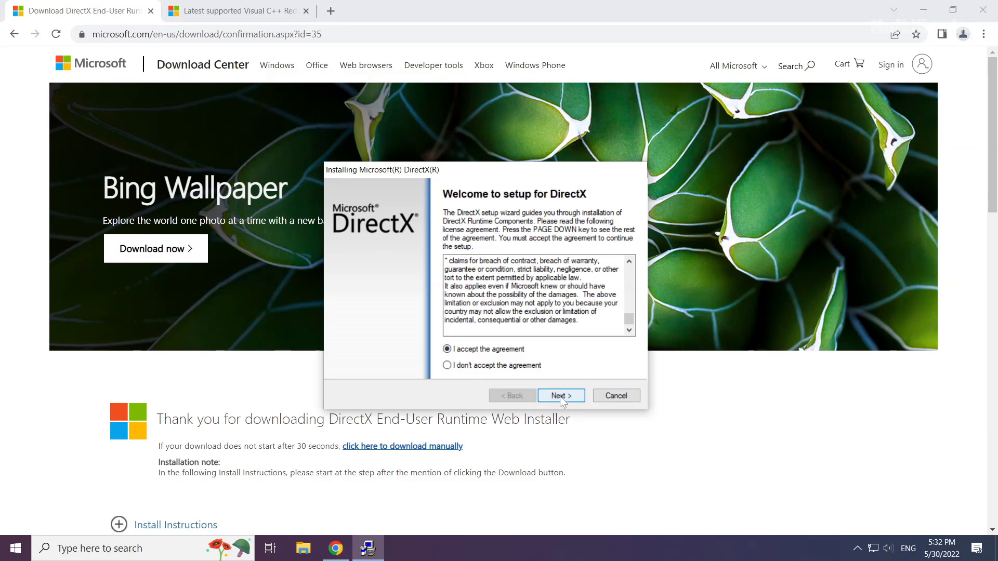
{"action": "left_click", "coordinate": [560, 395]}
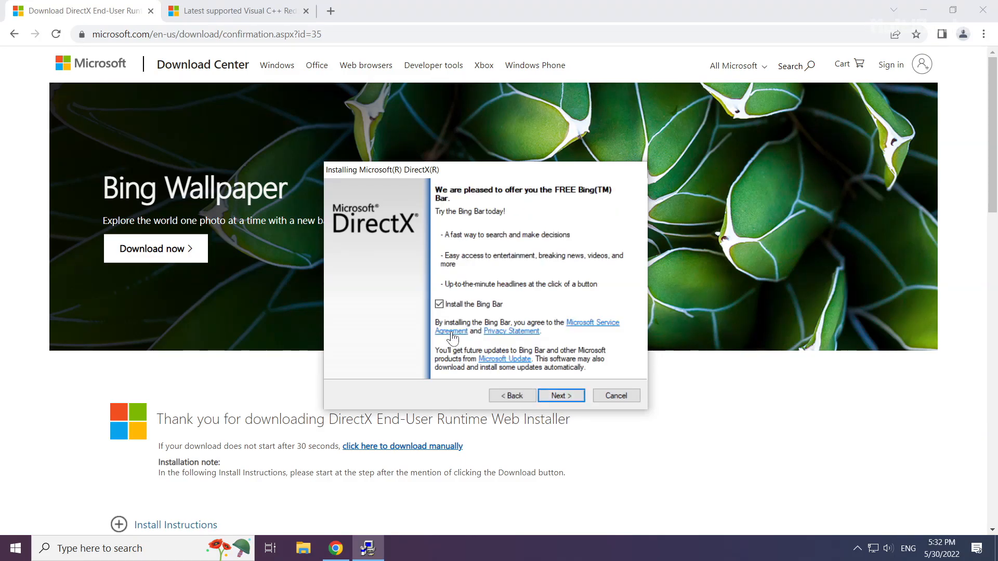
{"action": "left_click", "coordinate": [439, 304]}
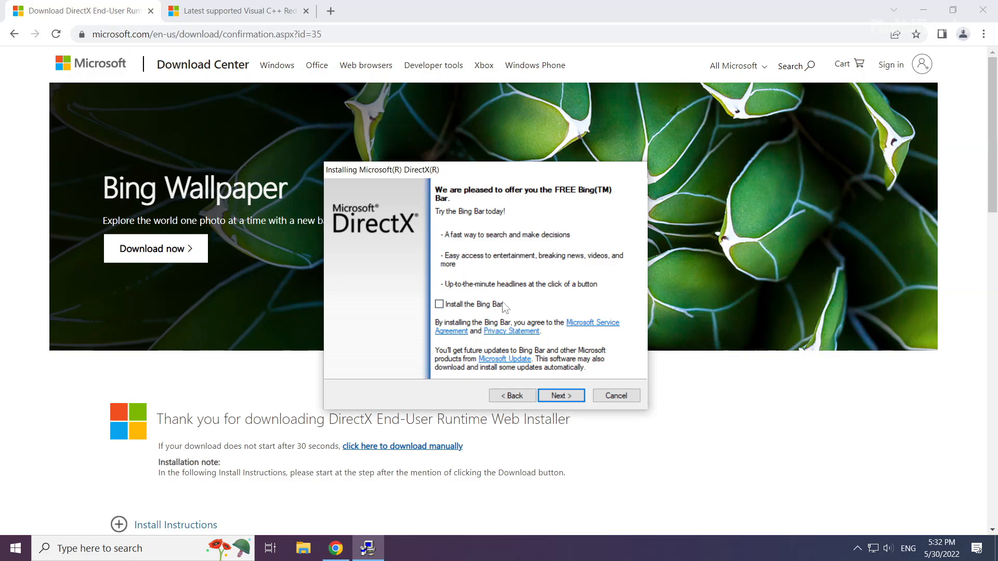
{"action": "mouse_move", "coordinate": [559, 396]}
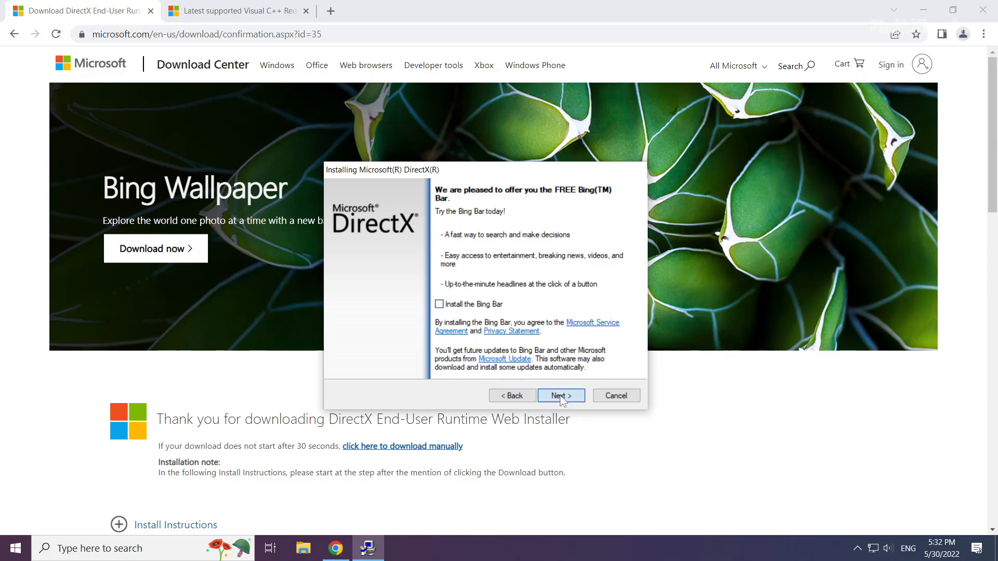
{"action": "left_click", "coordinate": [560, 395]}
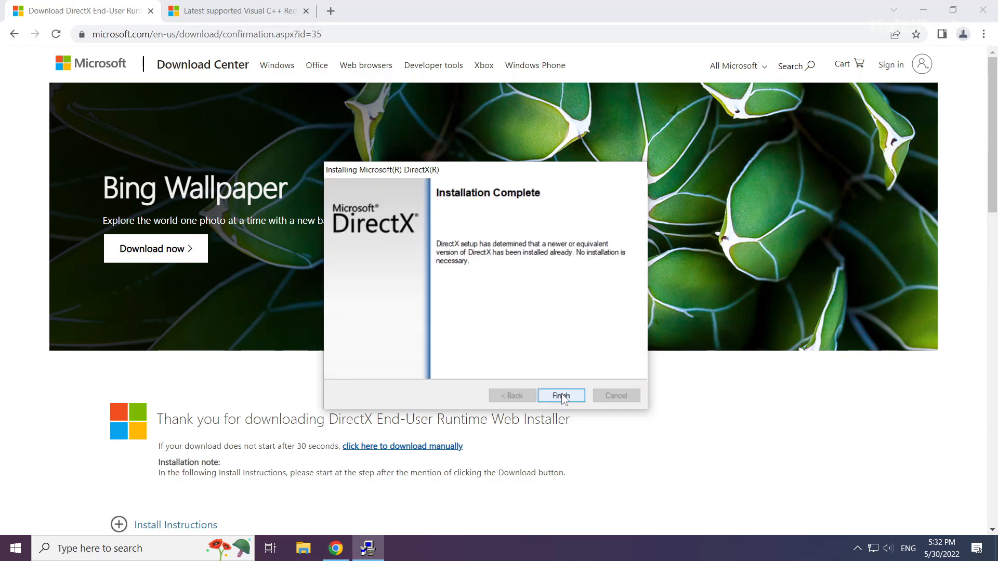
{"action": "left_click", "coordinate": [560, 395]}
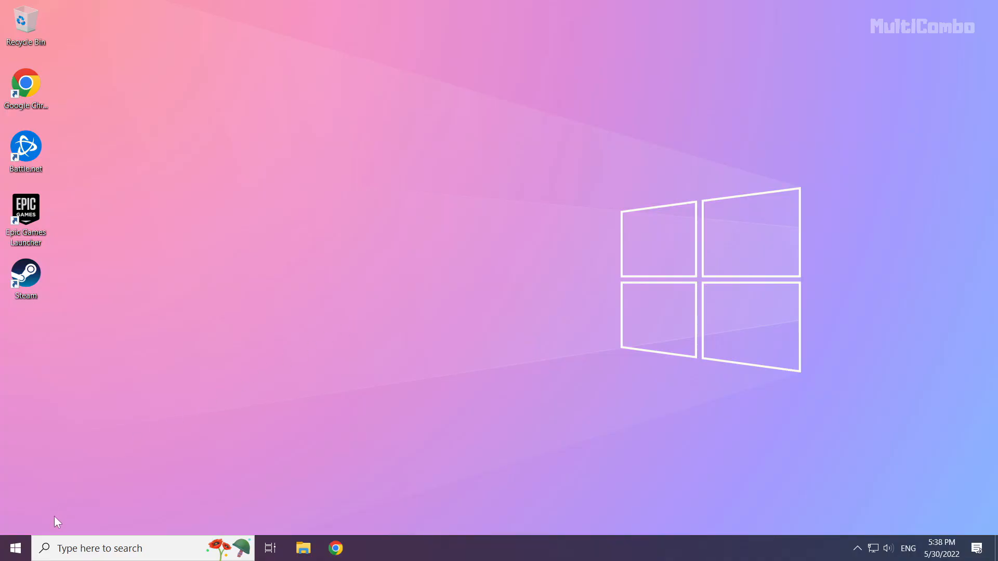
- Show the Start Menu power options with Sleep, Shut down and Restart
{"action": "left_click", "coordinate": [16, 548]}
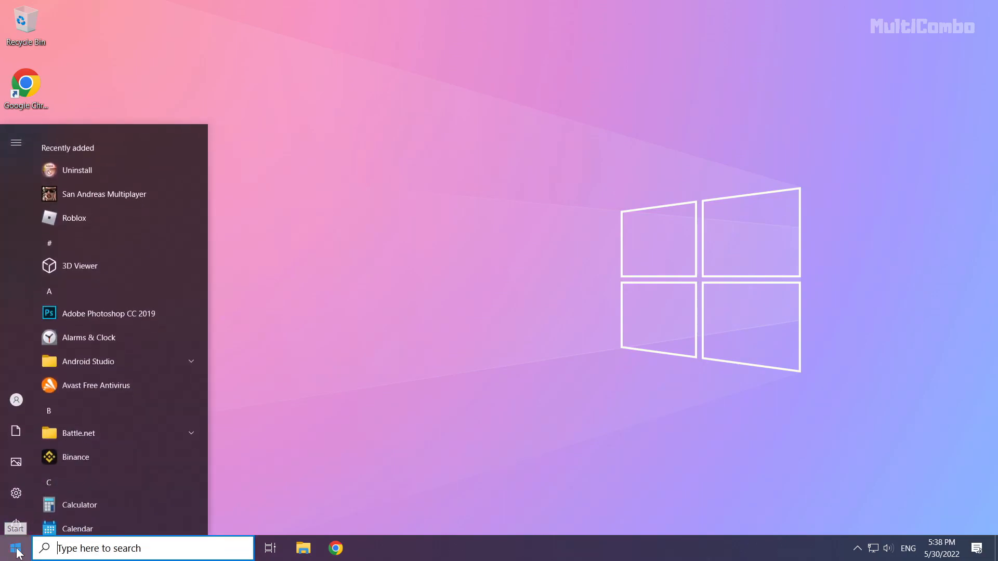
{"action": "left_click", "coordinate": [16, 520]}
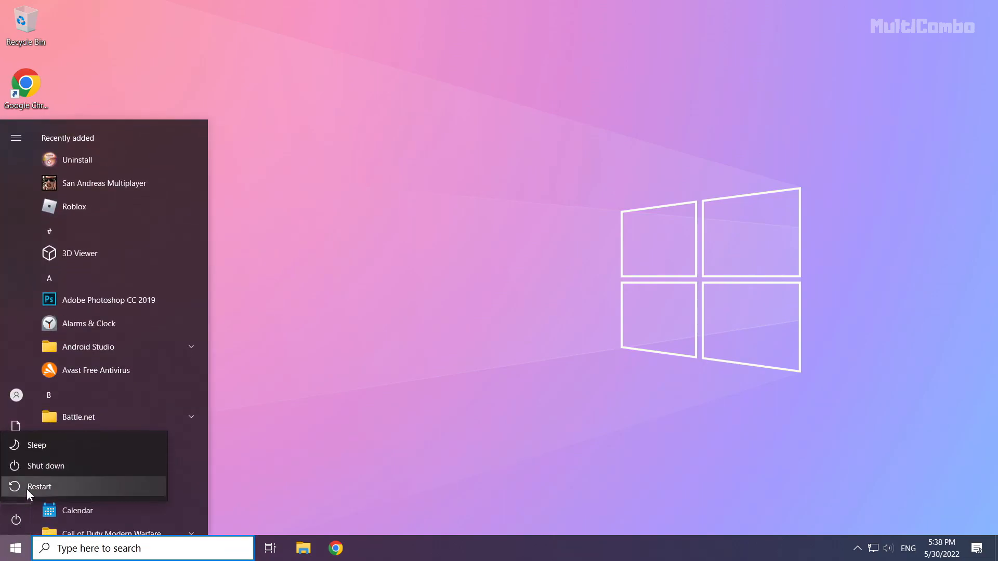
{"action": "mouse_move", "coordinate": [92, 486]}
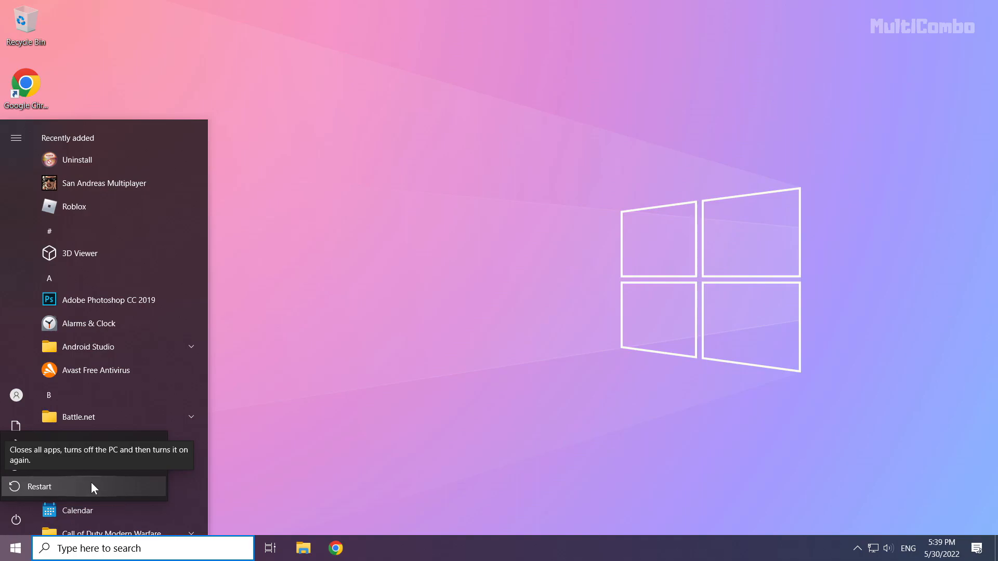